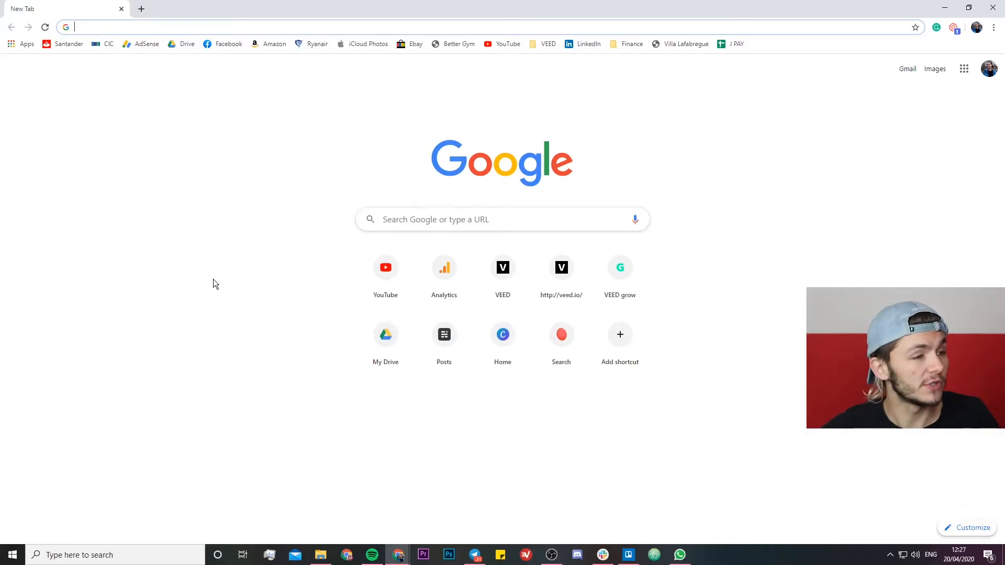
# Go to veed.io to reach the VEED workspace projects page.
pyautogui.write('veed.io/workspaces/90c06f58-226e-4945-984f-c4bdd3a87a9d/projects')
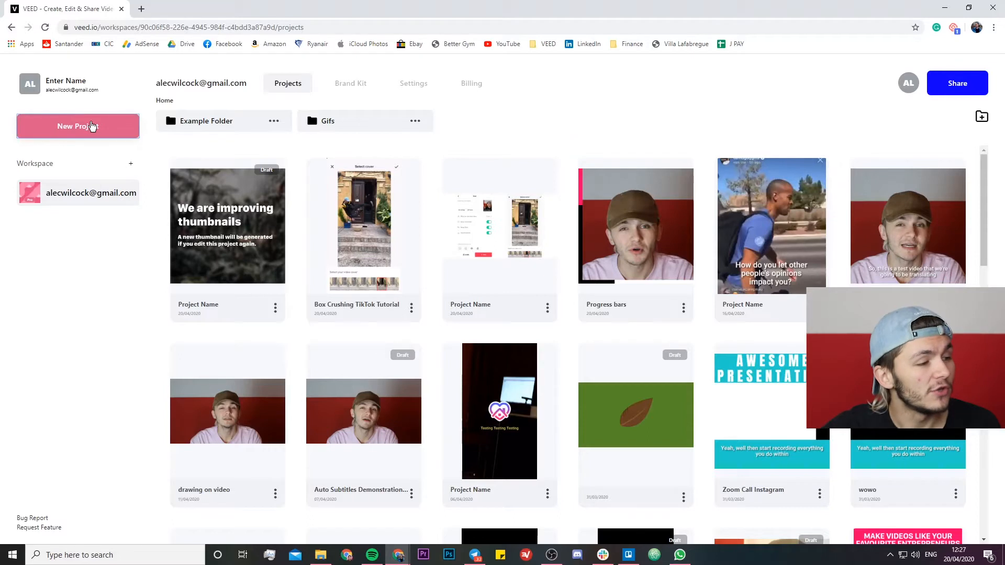
# Create a new project and upload the IMG_1215.mp4 doorstep clip.
pyautogui.click(78, 126)
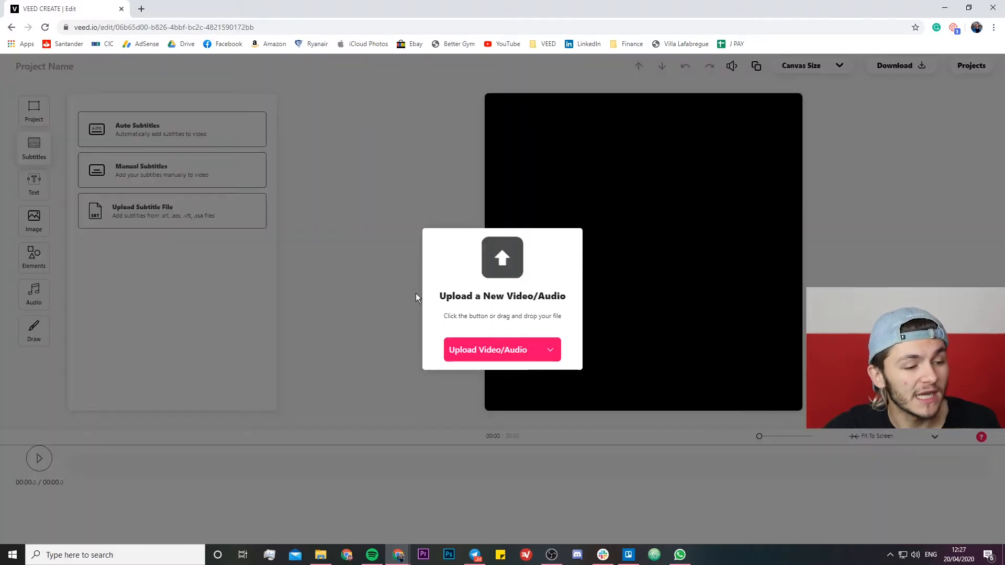
pyautogui.click(488, 349)
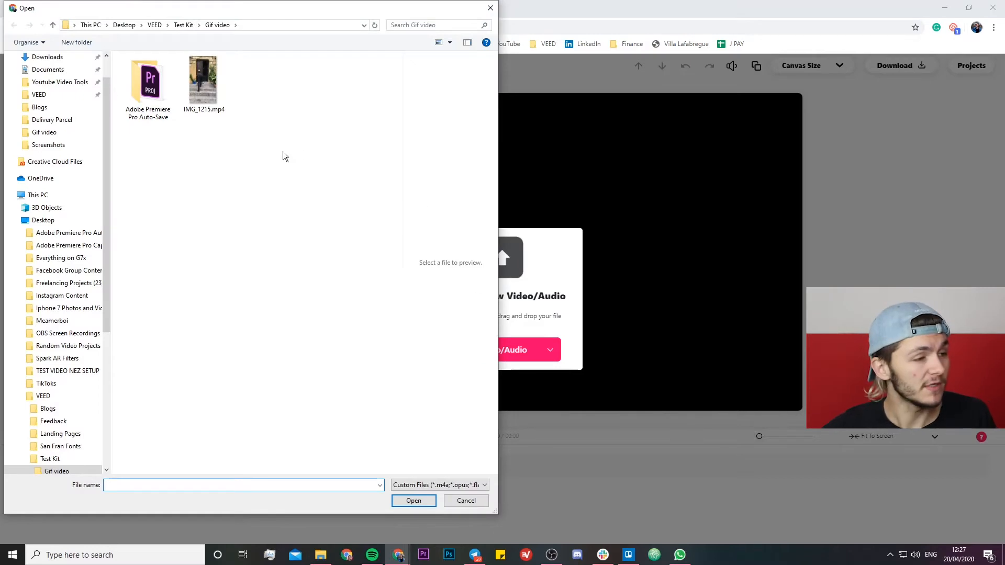
pyautogui.click(204, 79)
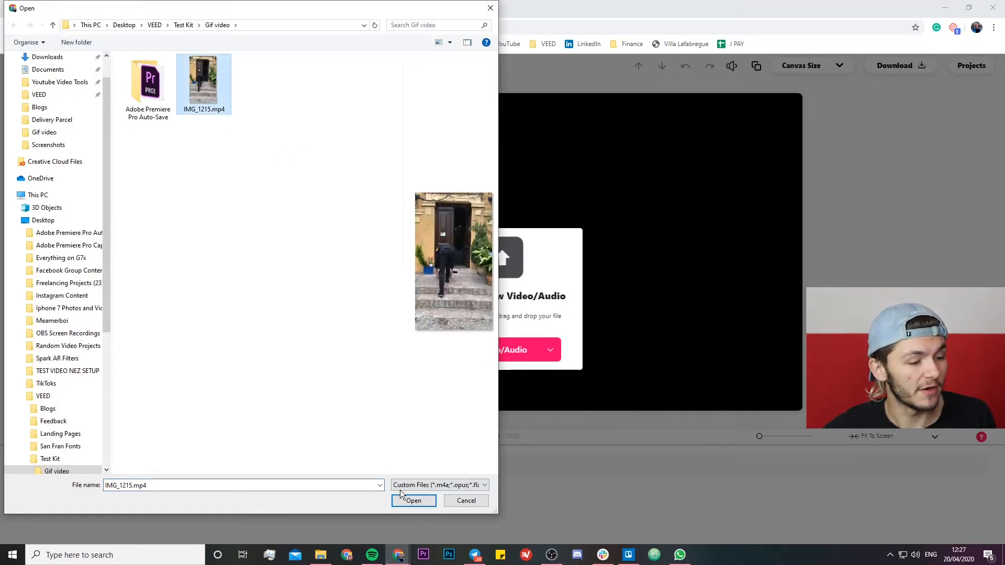
pyautogui.click(413, 500)
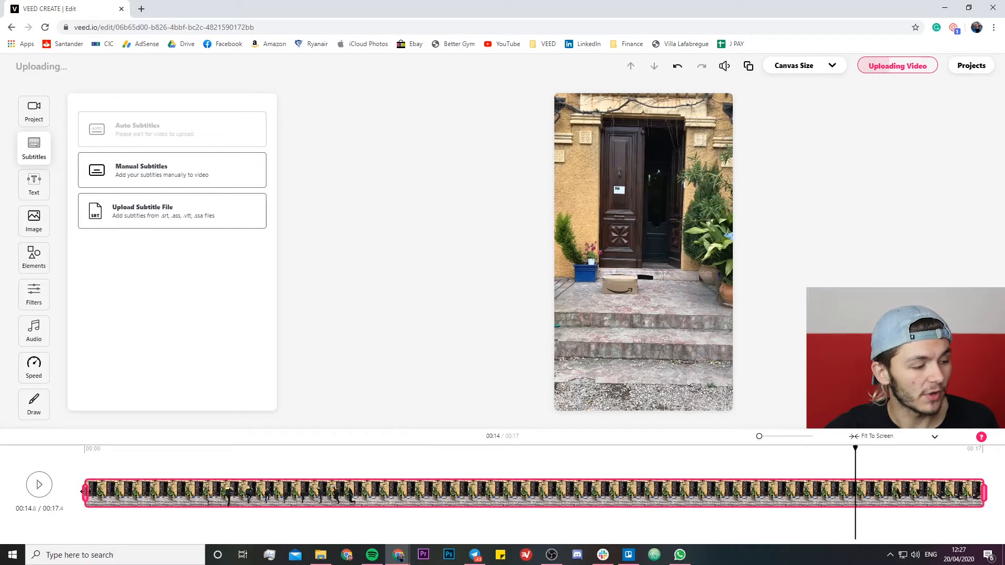
# Trim the clip to a 1.4-second loop and preview it.
pyautogui.moveTo(86, 493); pyautogui.dragTo(355, 493)
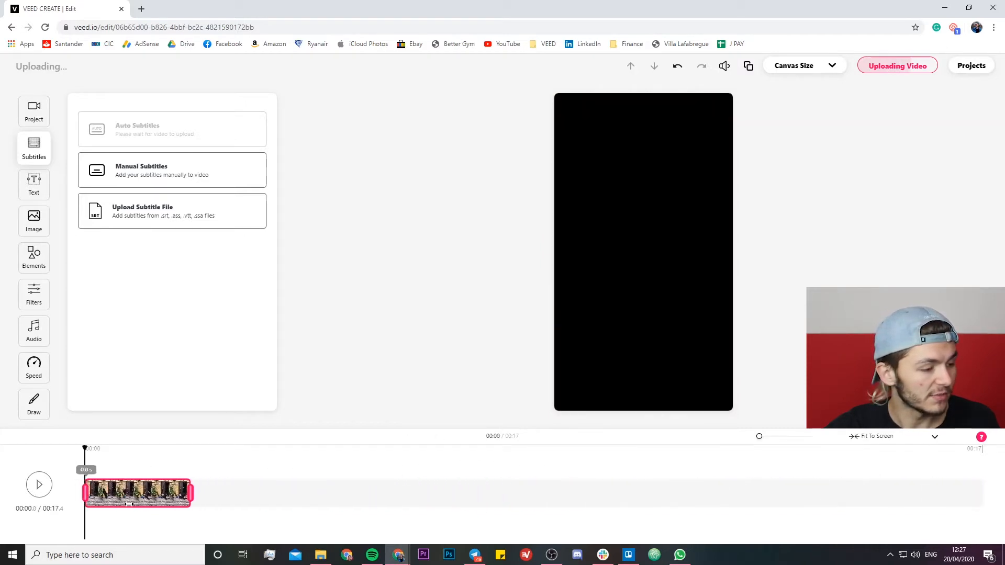
pyautogui.click(38, 485)
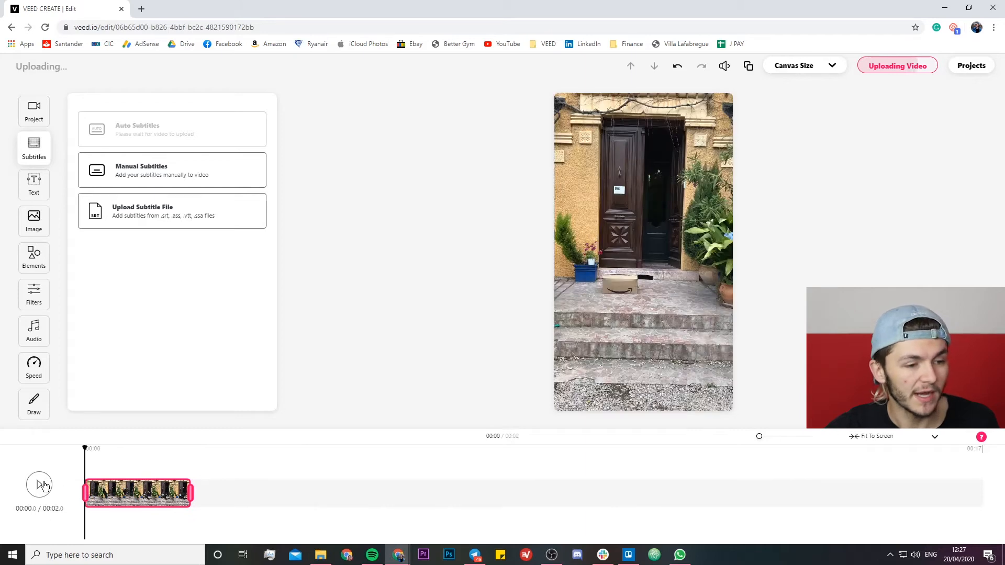
pyautogui.click(40, 485)
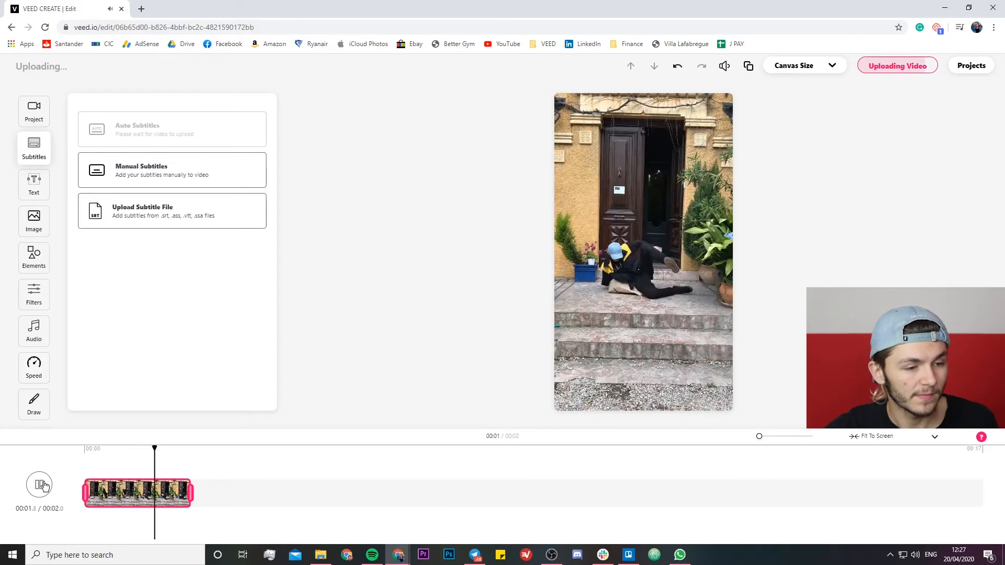
pyautogui.click(40, 485)
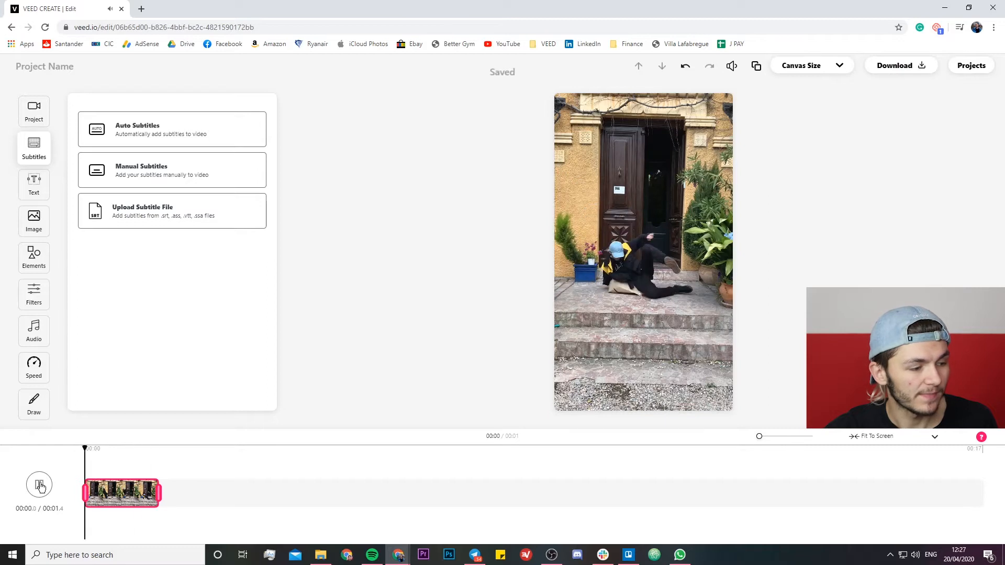
pyautogui.click(40, 485)
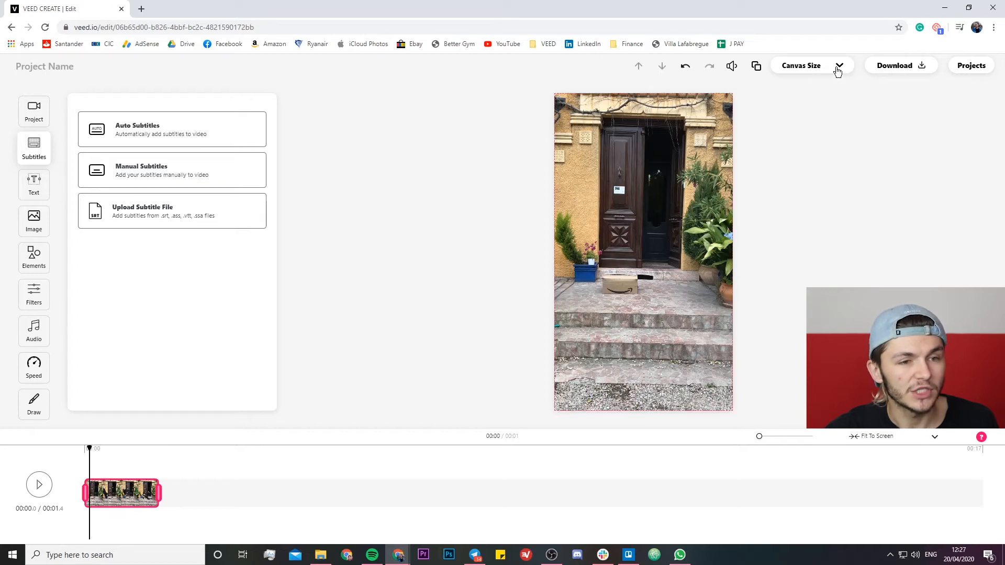
# Set the canvas size to Square (1:1) and preview the cropped clip.
pyautogui.click(800, 65)
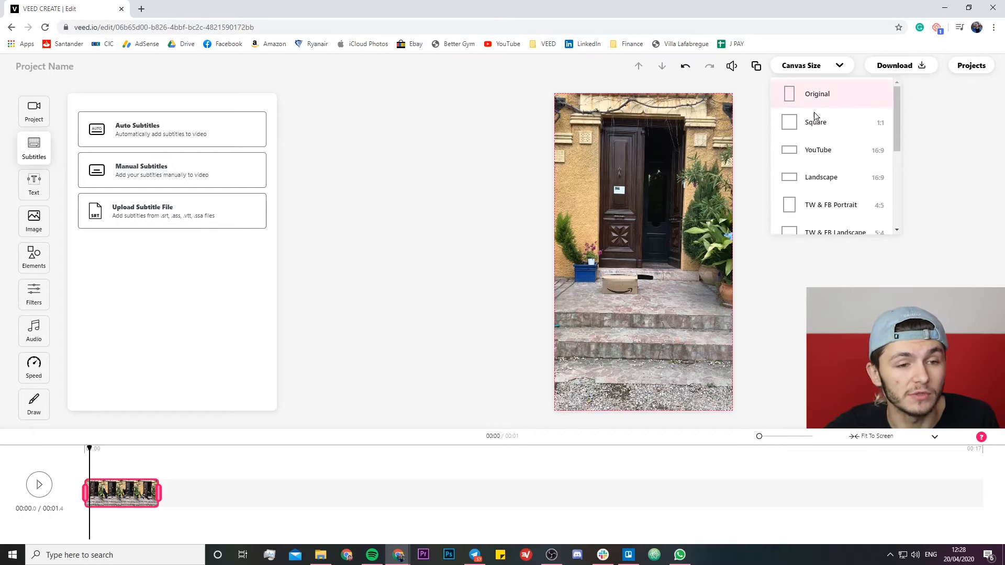
pyautogui.click(815, 122)
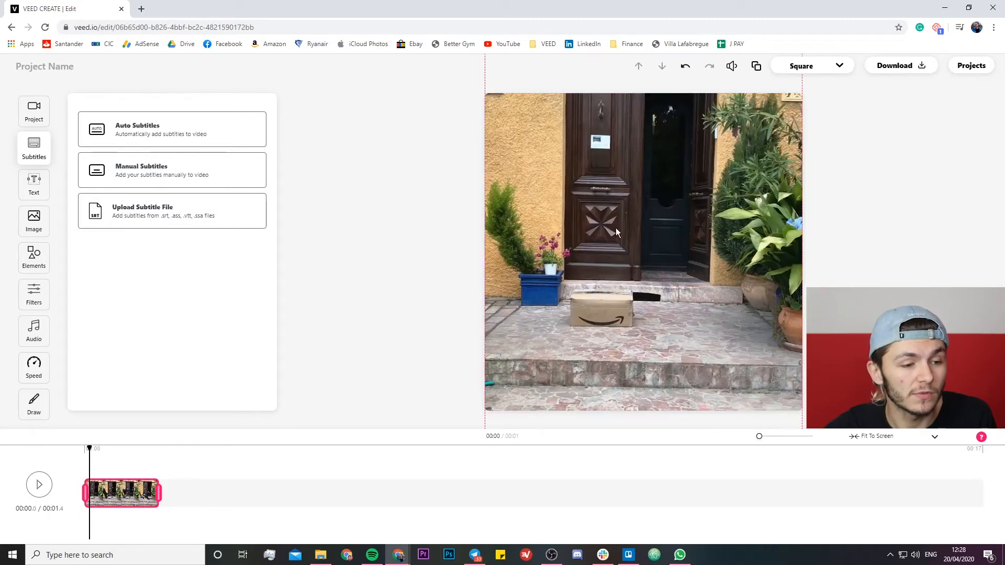
pyautogui.click(38, 484)
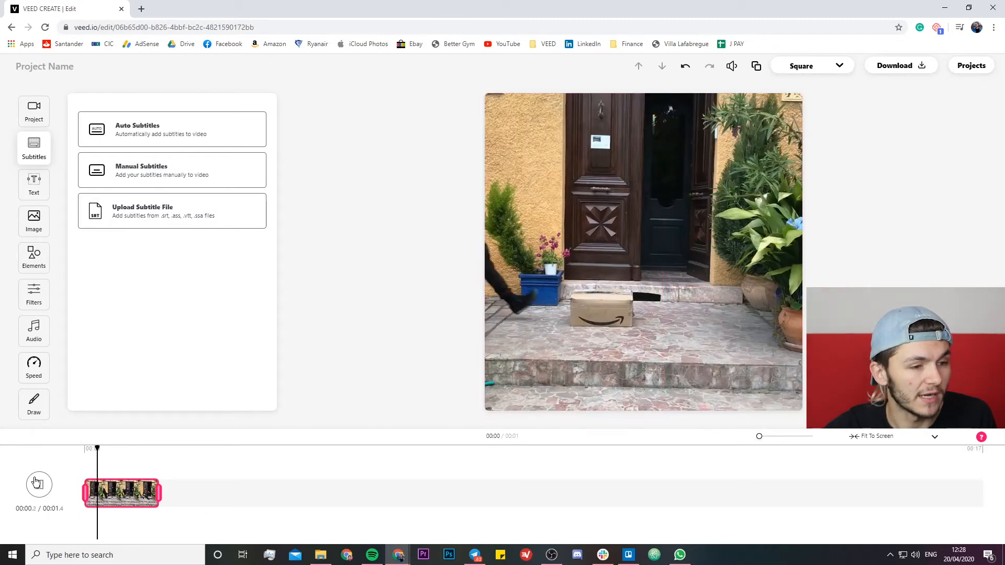
pyautogui.click(33, 111)
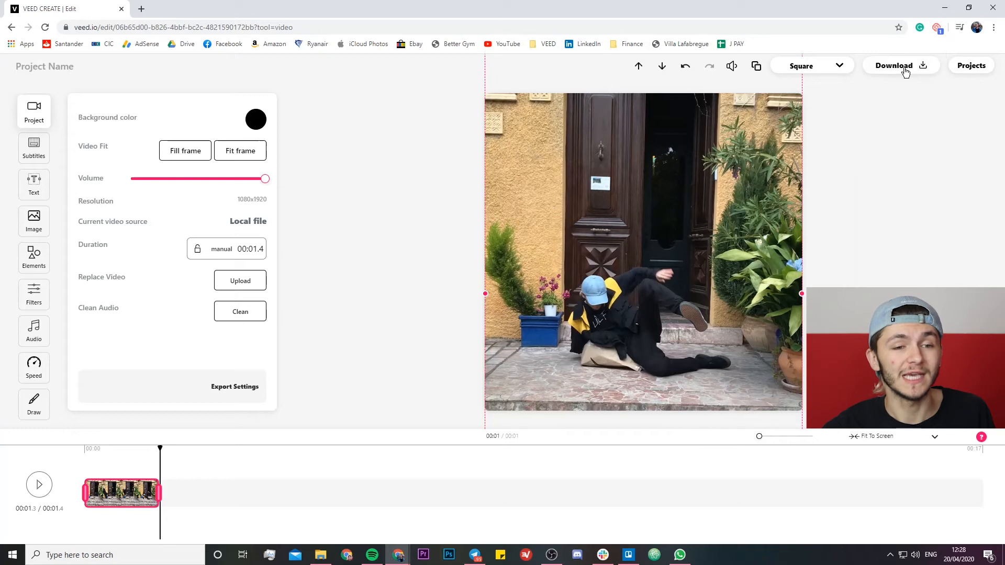
# Download the project as a GIF and open the file from Downloads.
pyautogui.click(894, 66)
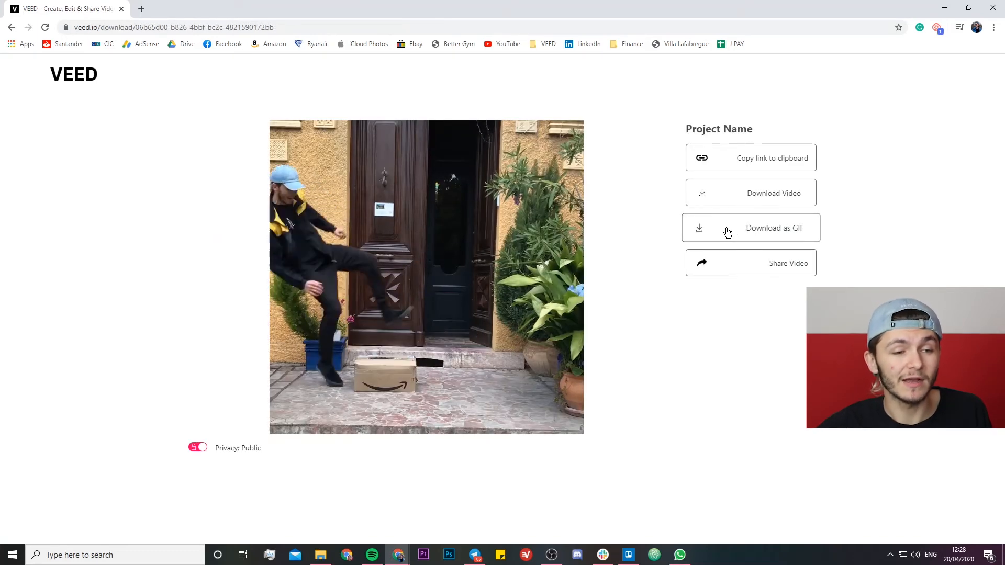
pyautogui.click(774, 227)
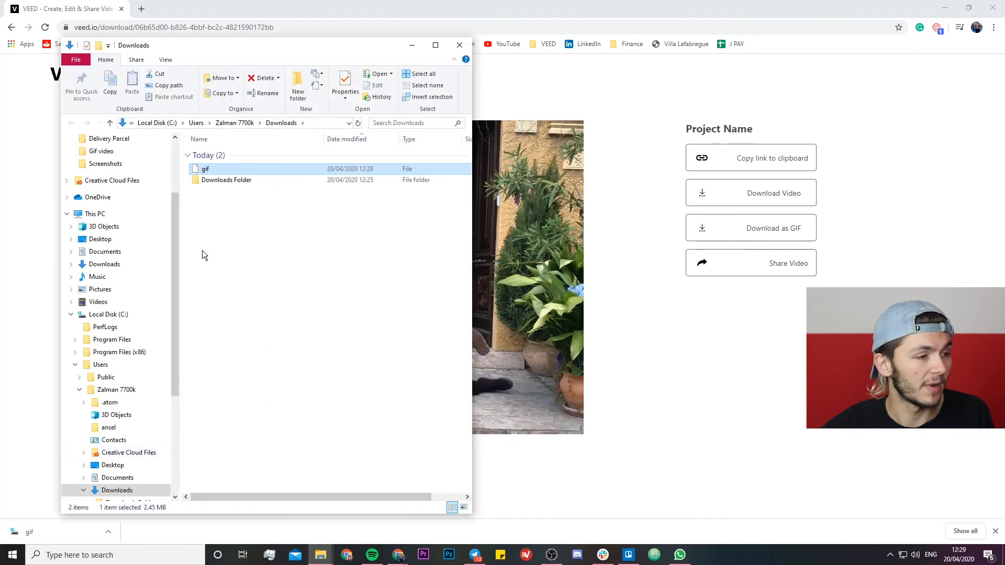
pyautogui.doubleClick(205, 169)
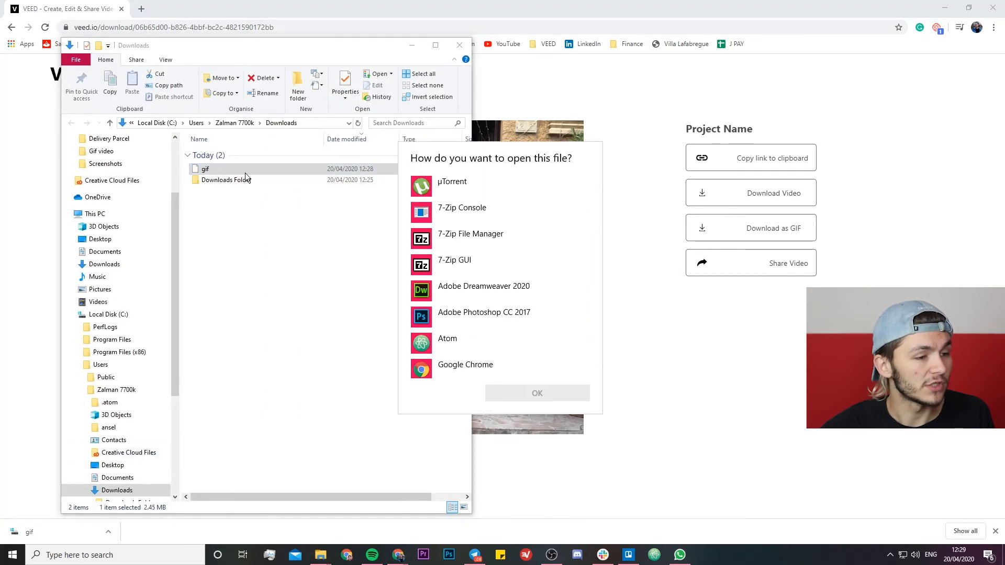